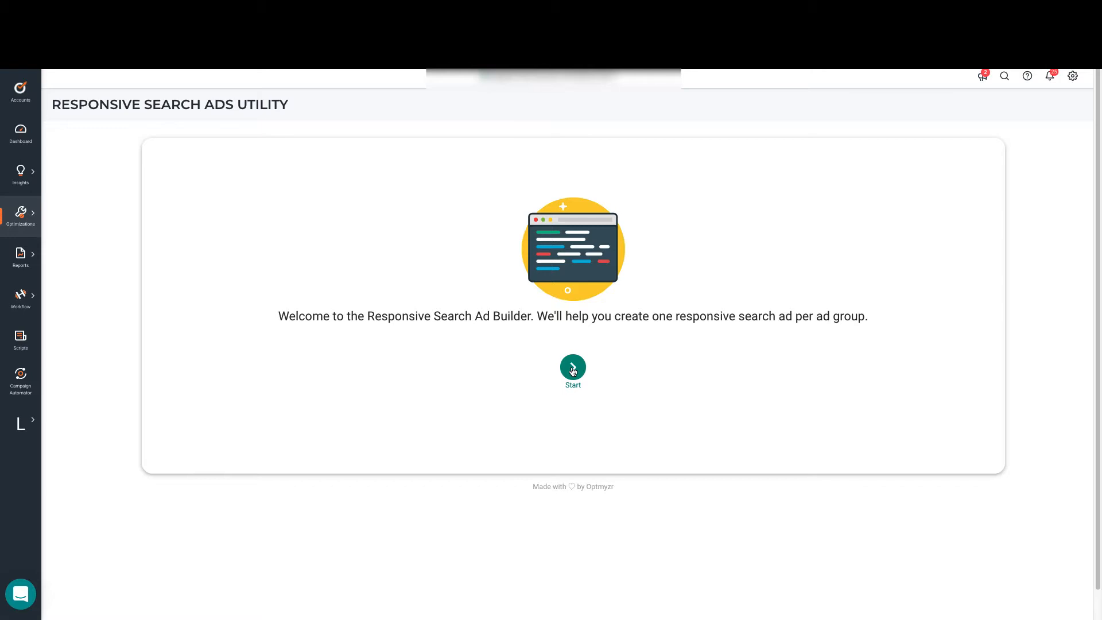
Step: Start the responsive search ad builder and select the campaign from Active Campaigns
click(573, 371)
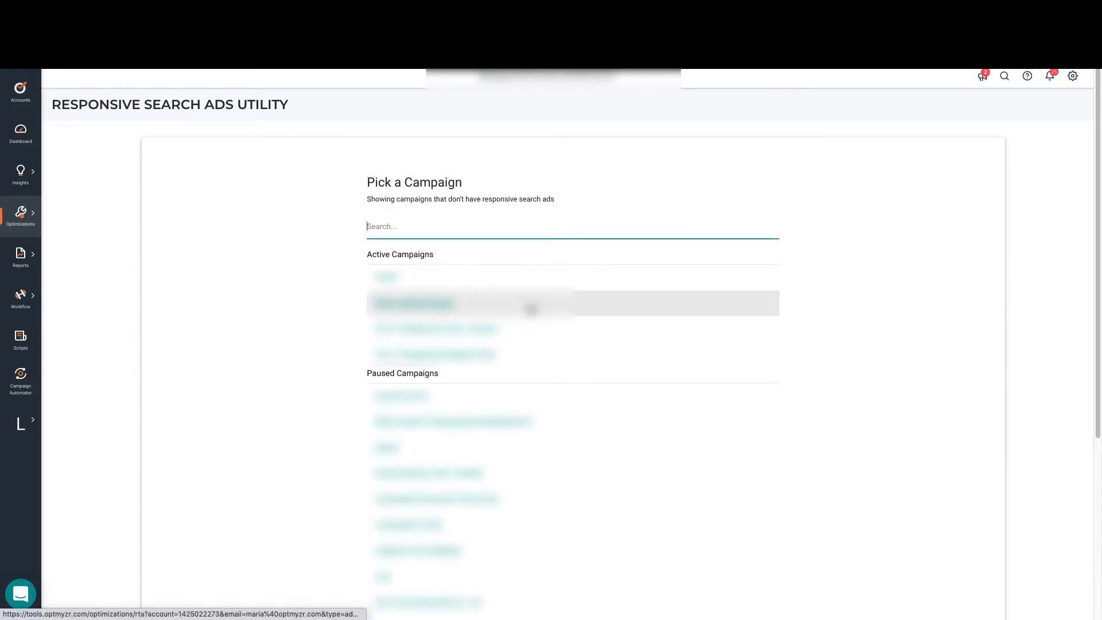
click(414, 304)
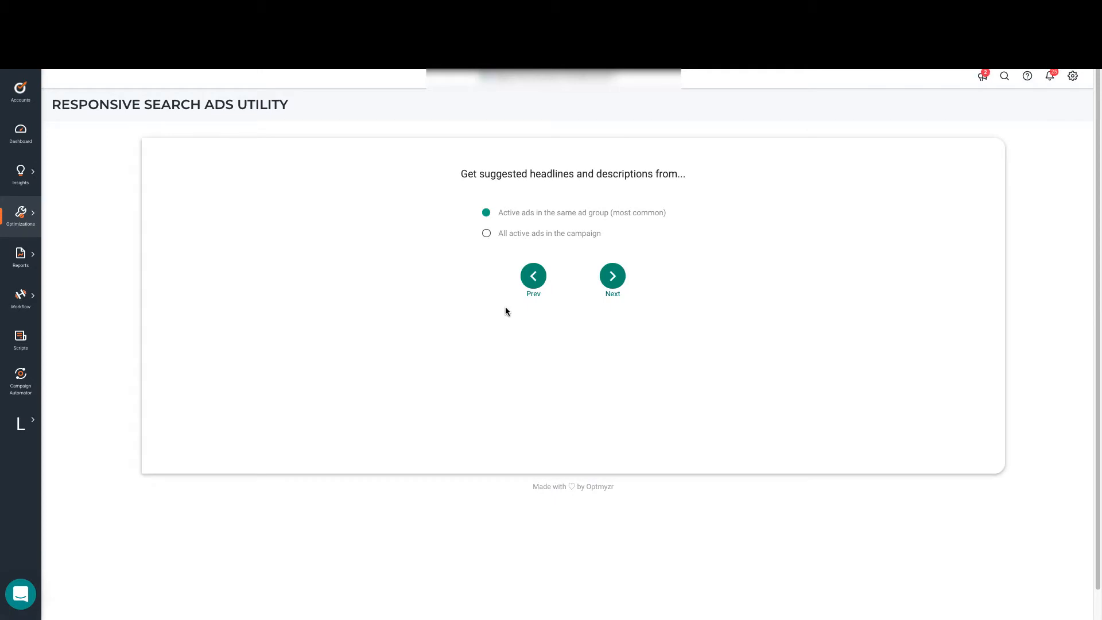
mouse_move(462, 248)
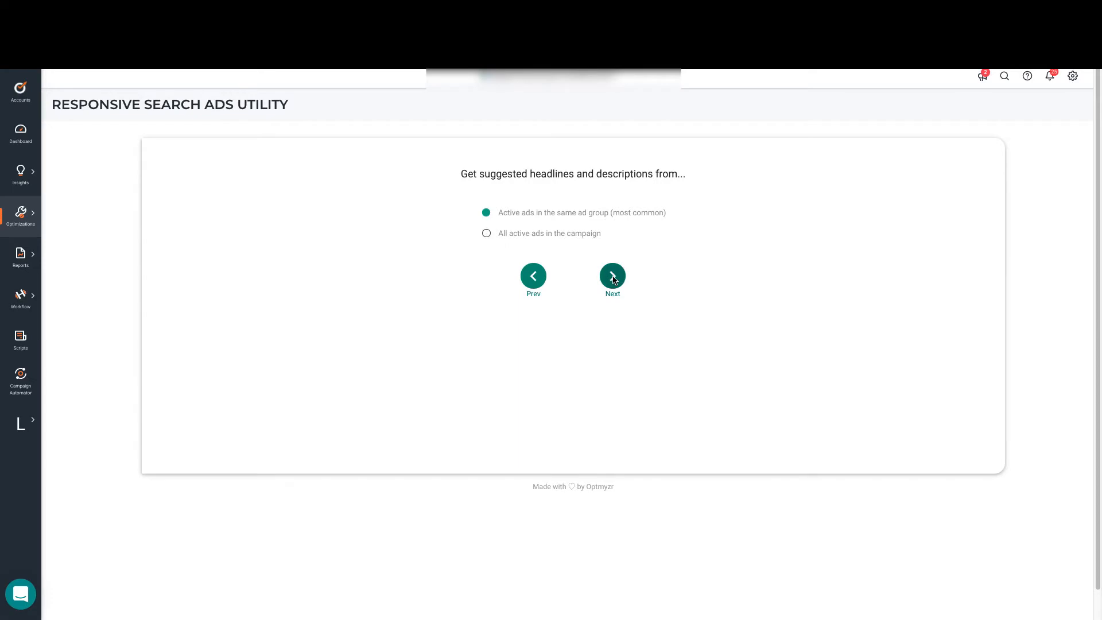
Step: Keep 'Active ads in the same ad group' as the suggestion source and continue to the Brand draft
click(612, 275)
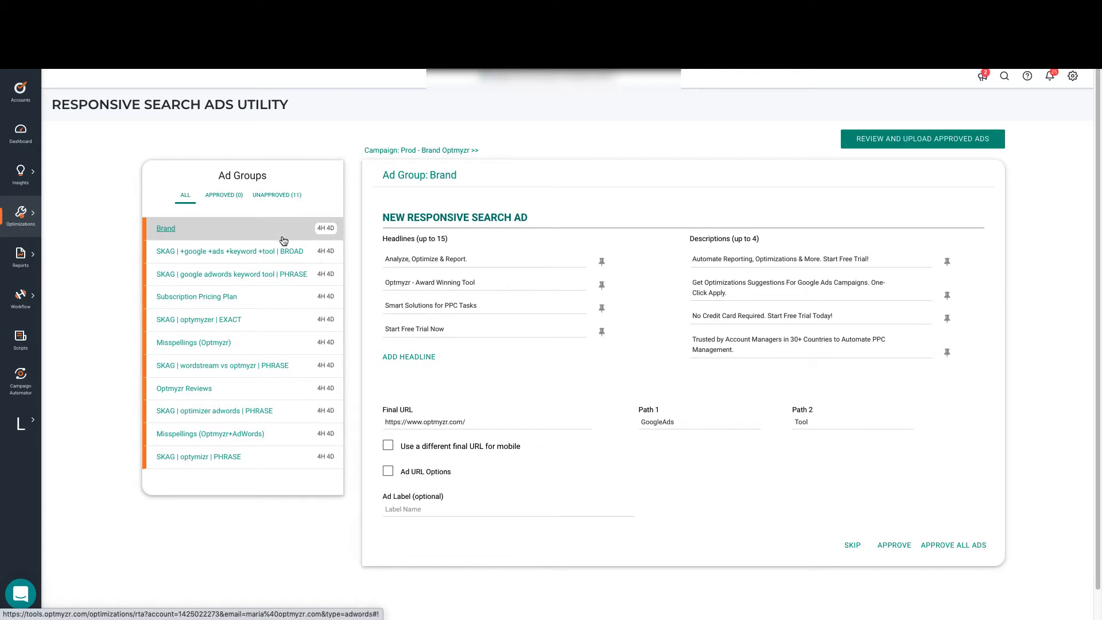
mouse_move(593, 219)
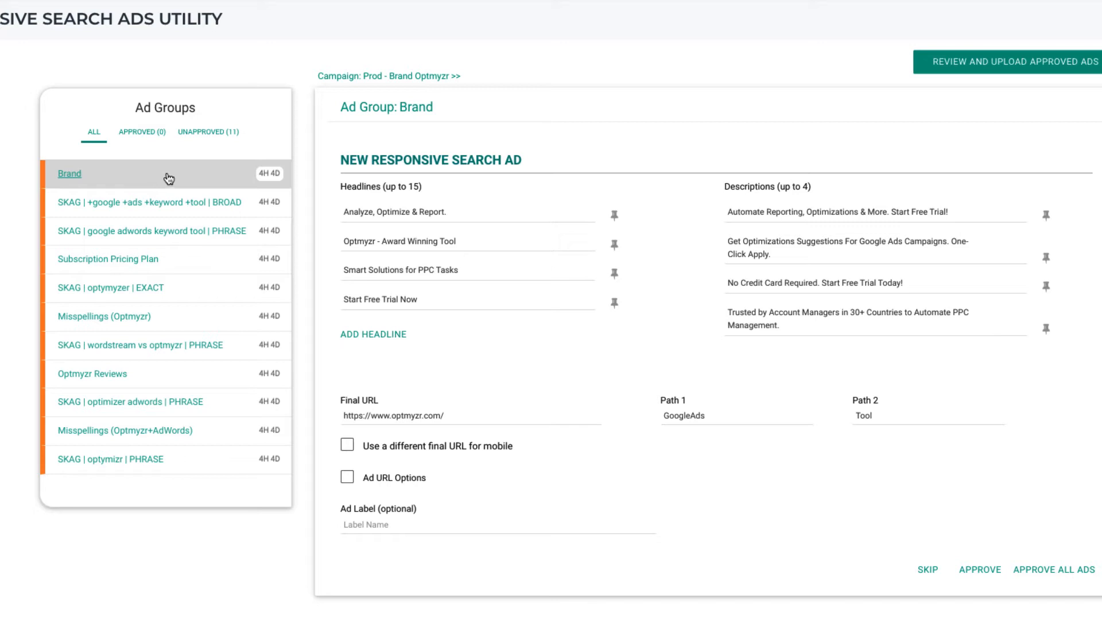
mouse_move(257, 188)
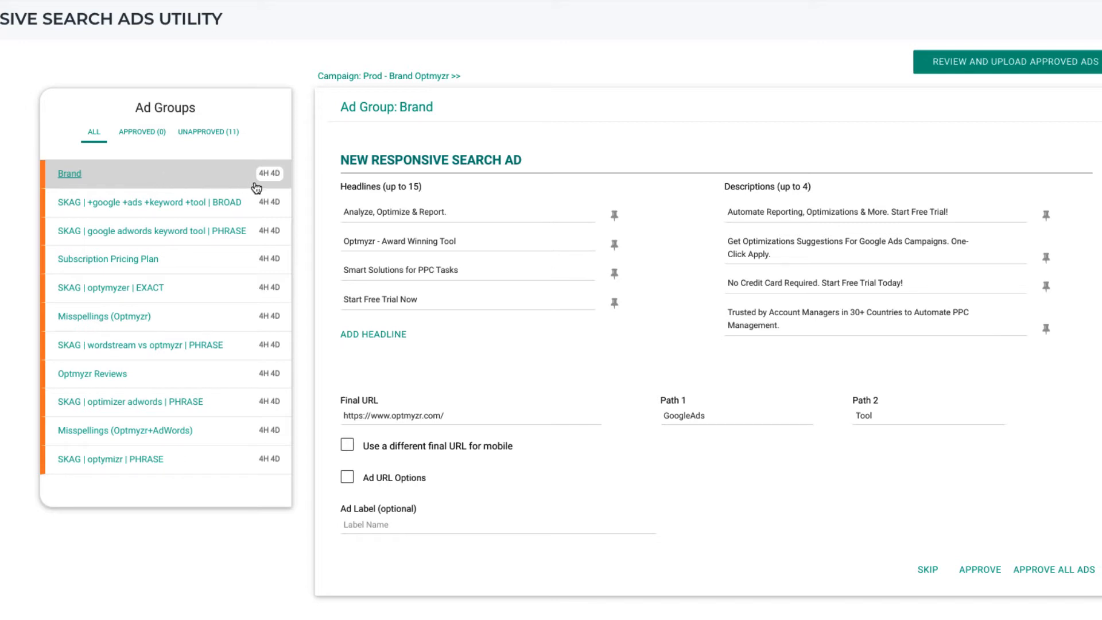
mouse_move(263, 184)
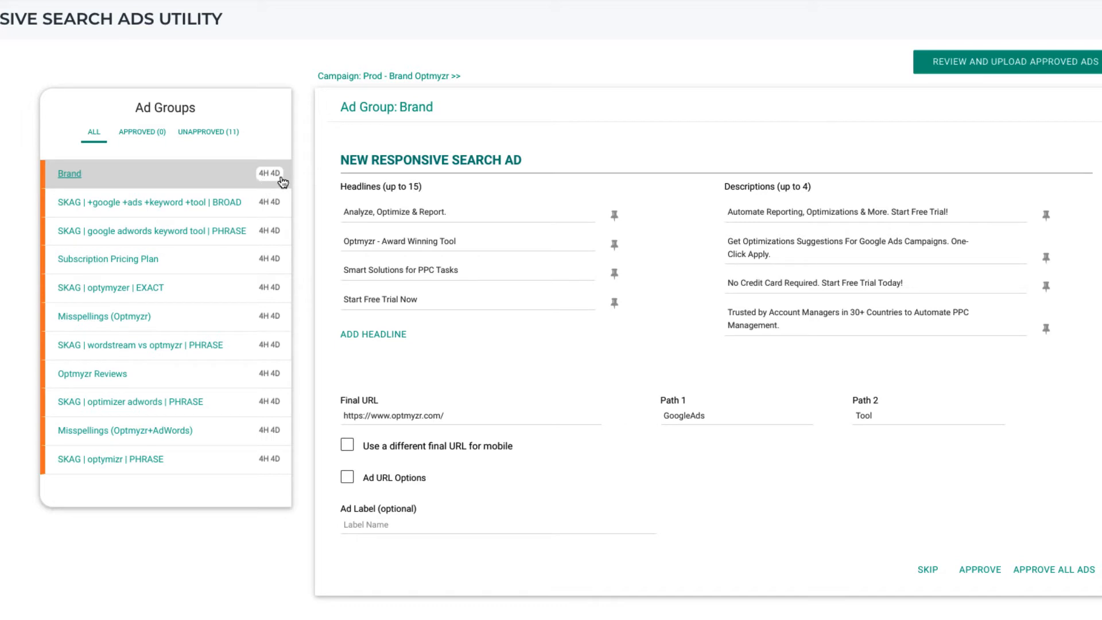
mouse_move(494, 184)
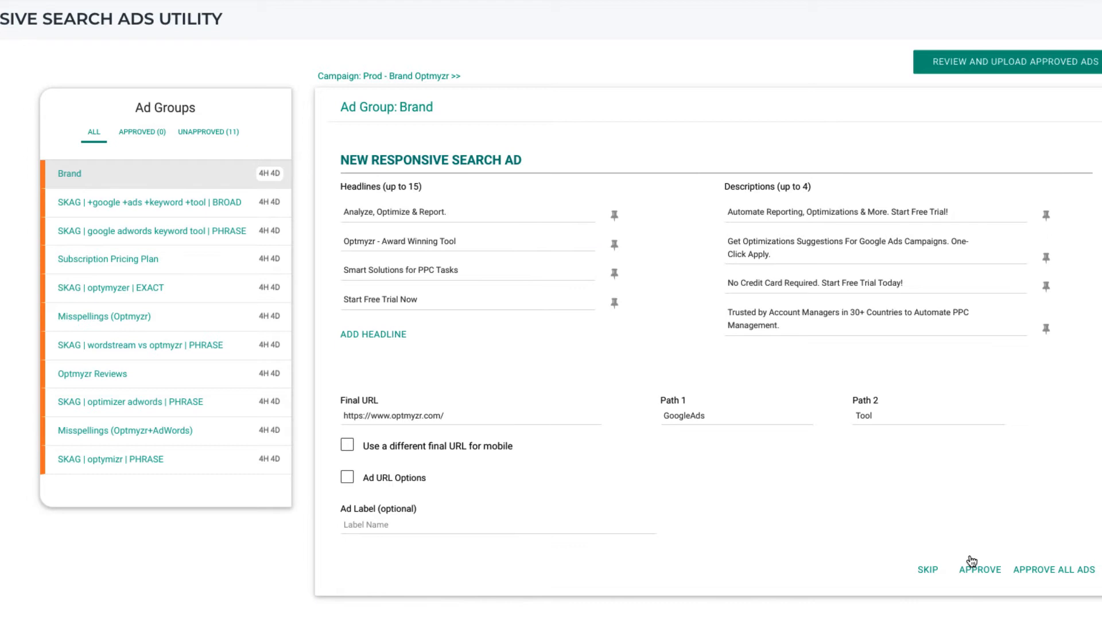
Step: Approve the Brand ad group's draft ad, advancing to SKAG BROAD
click(980, 569)
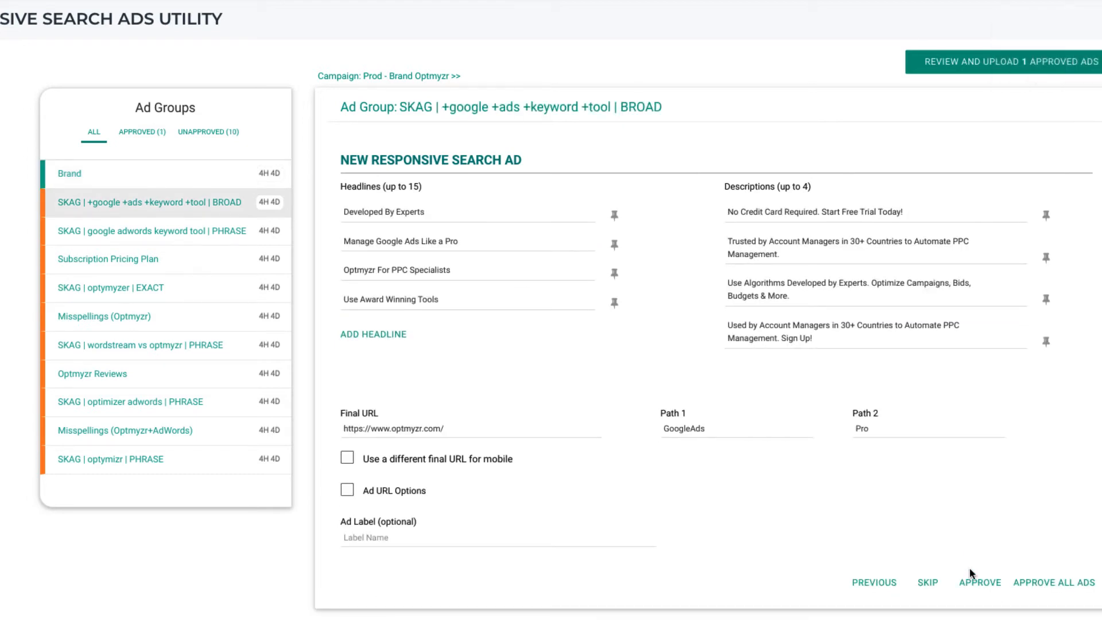
mouse_move(939, 576)
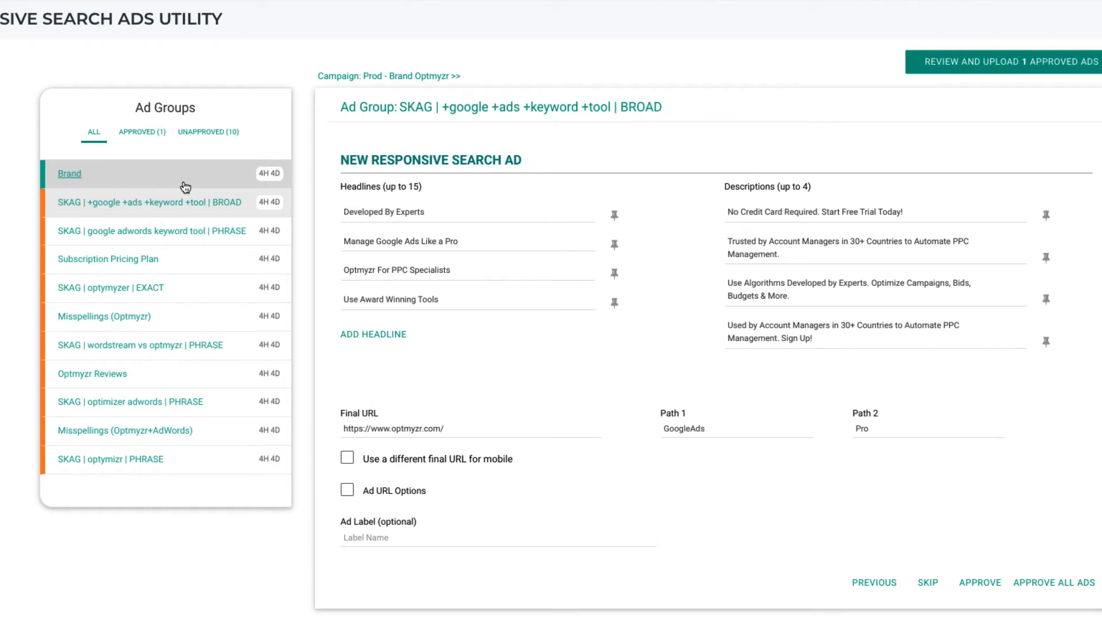
mouse_move(283, 180)
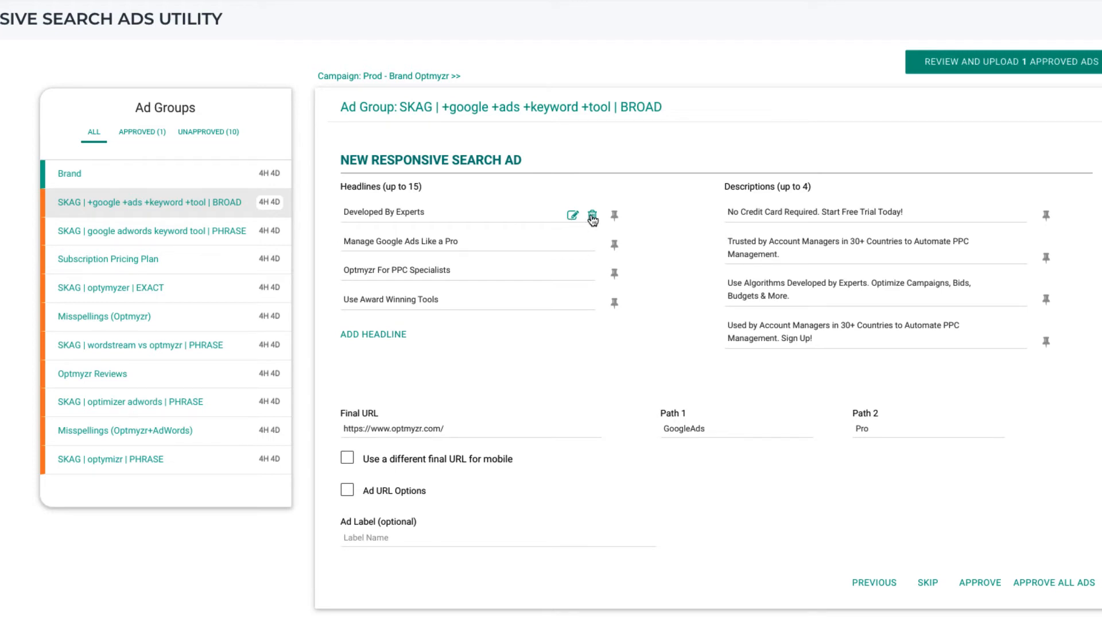
mouse_move(590, 221)
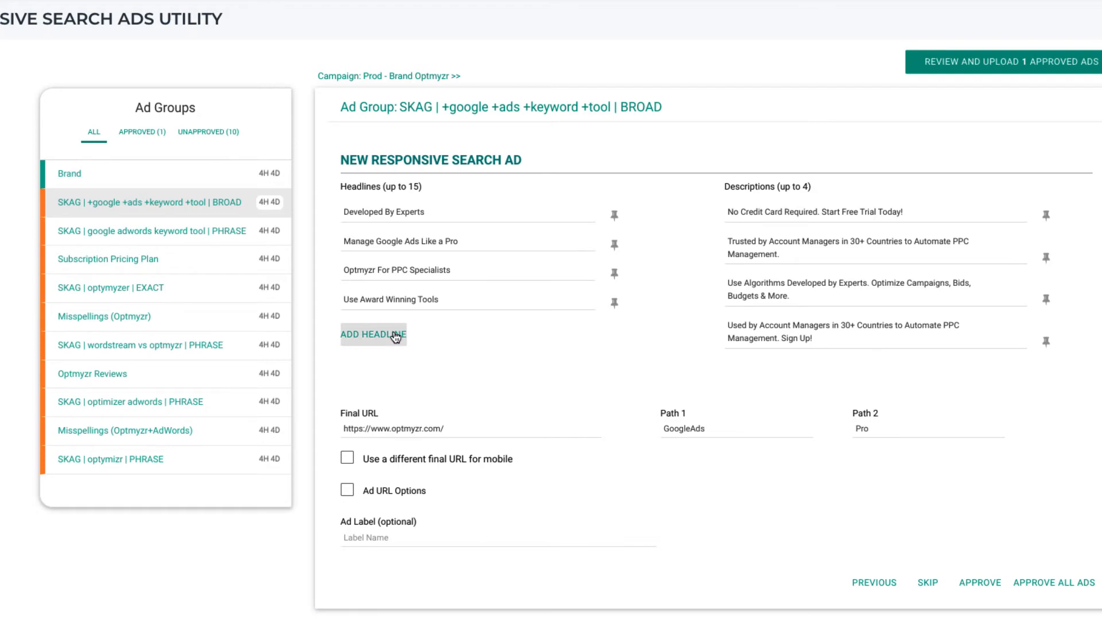
Step: Add the headline 'Manage Google Ads Like a Pro' to all unapproved ads
click(373, 334)
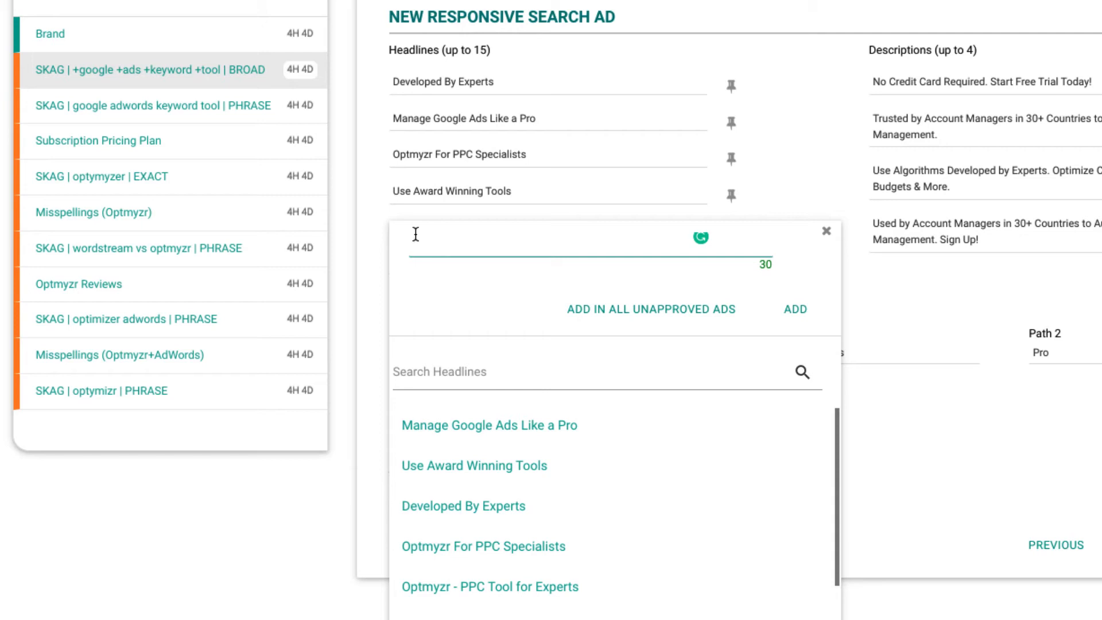
click(489, 425)
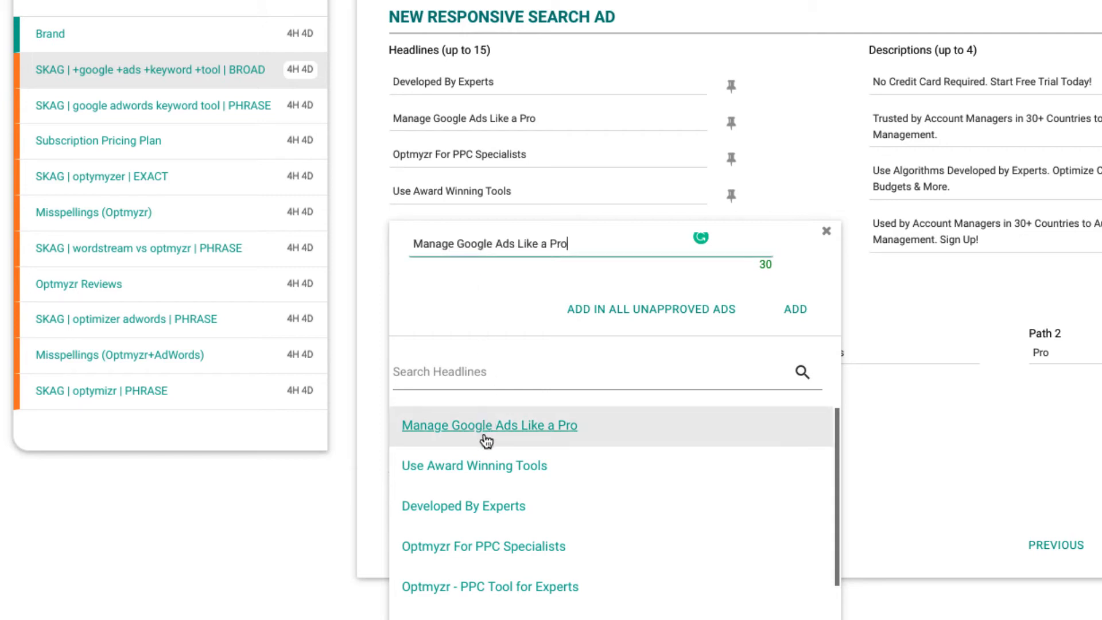
mouse_move(665, 280)
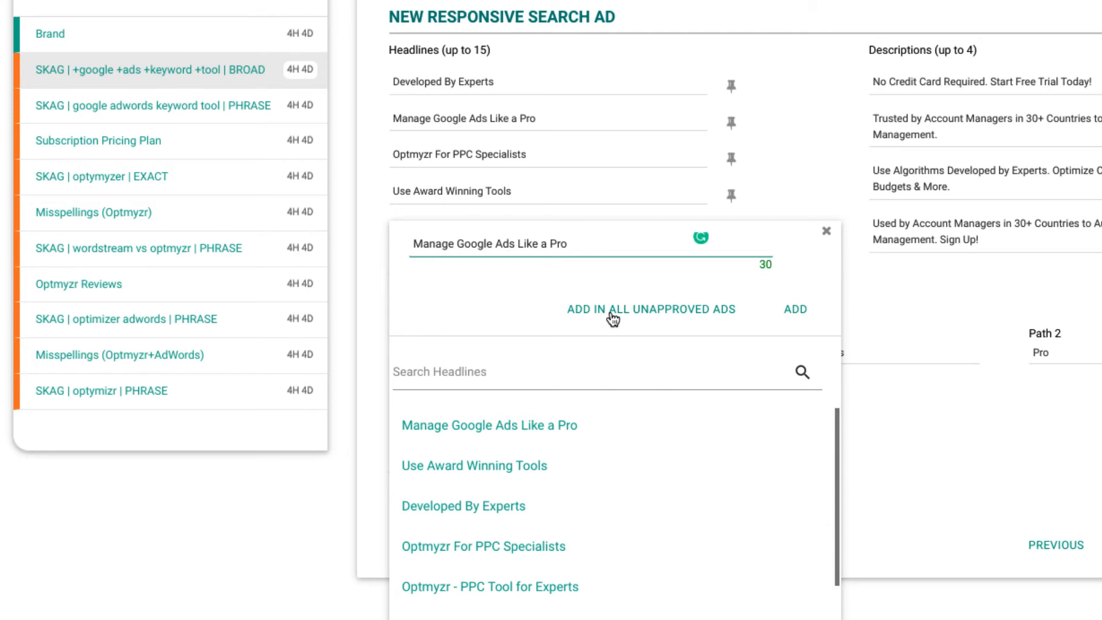
click(827, 231)
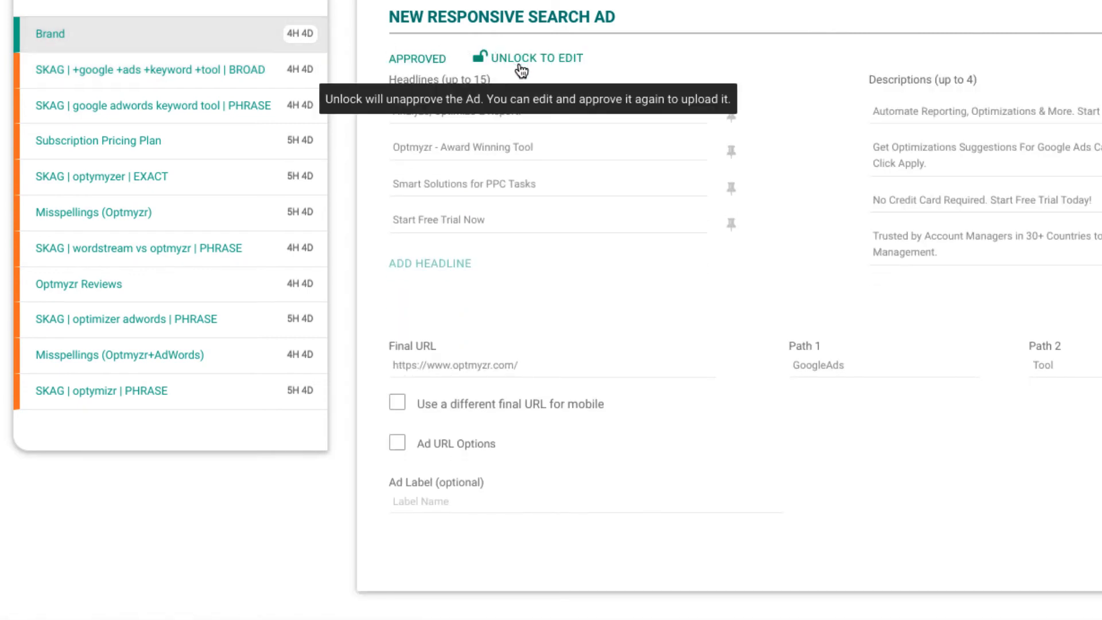
Step: Unlock the Brand ad for editing and toggle the Ad URL Options checkbox on and off
click(535, 58)
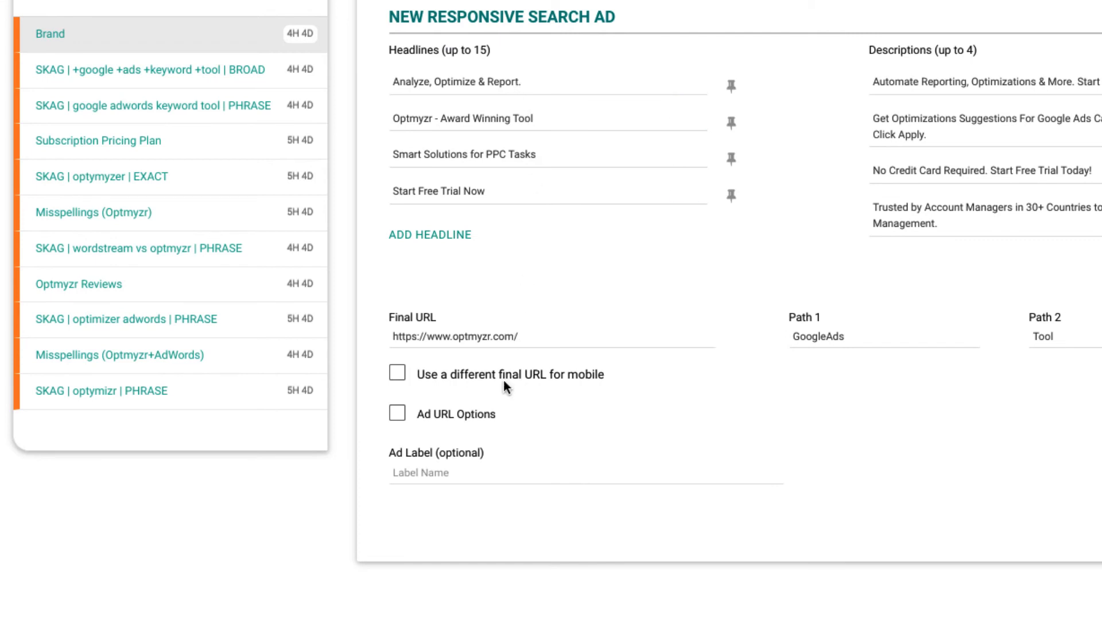
mouse_move(477, 420)
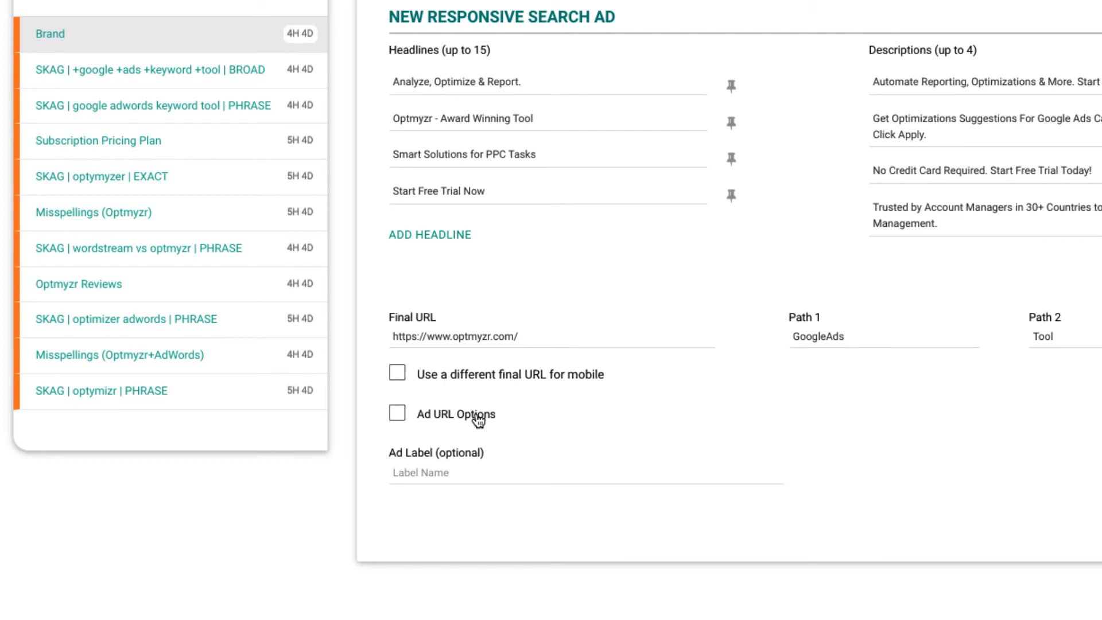
click(396, 414)
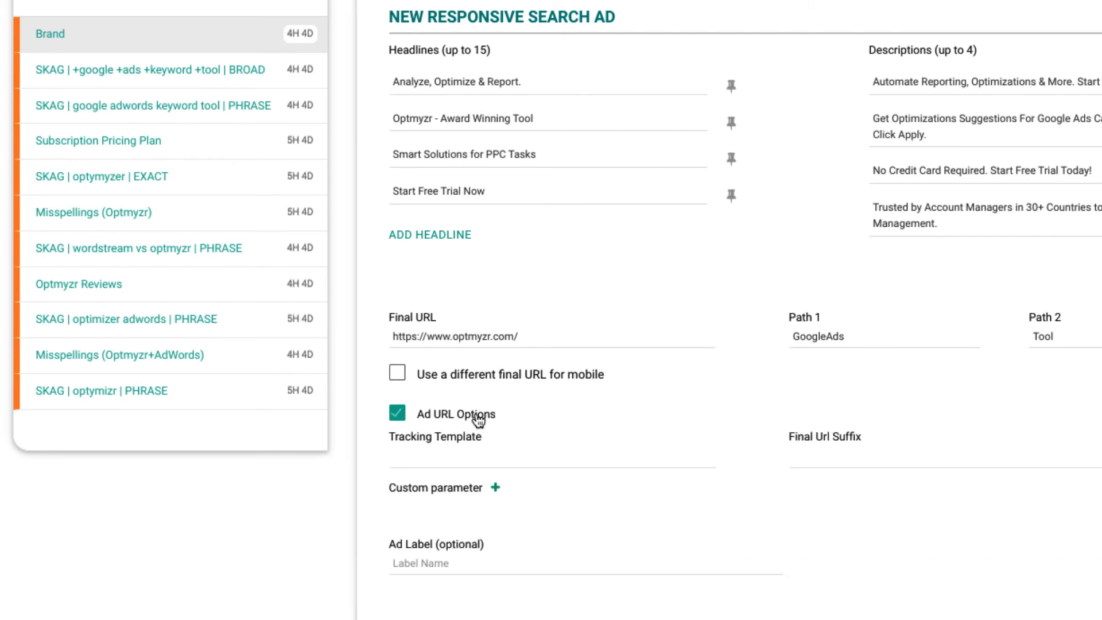
click(397, 413)
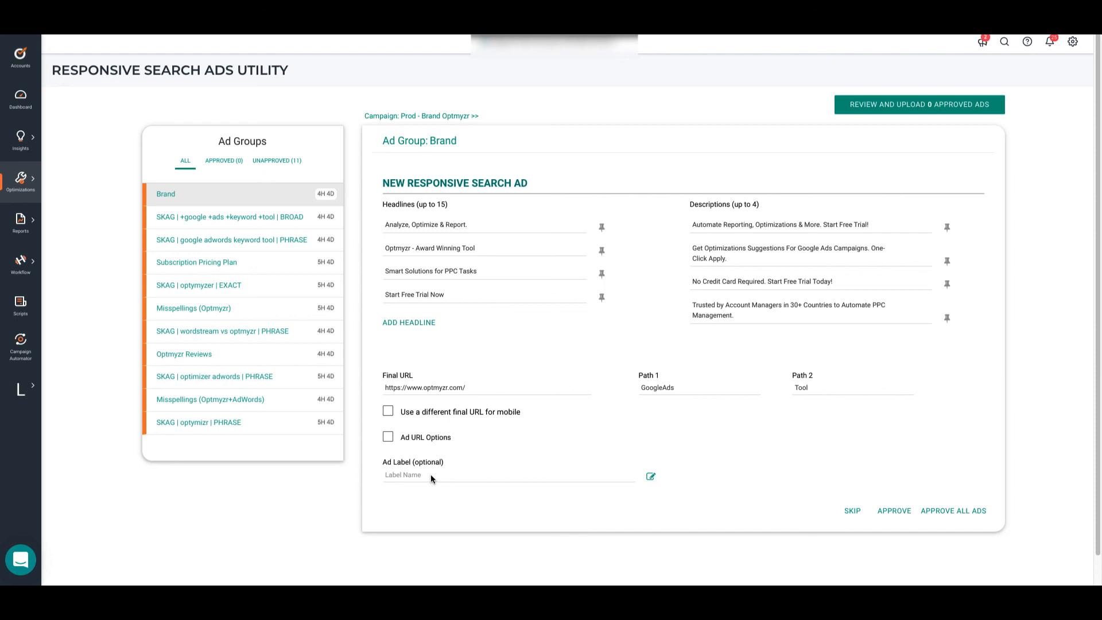
Step: Approve all ads and open the summary to review the 11 approved ads
click(953, 511)
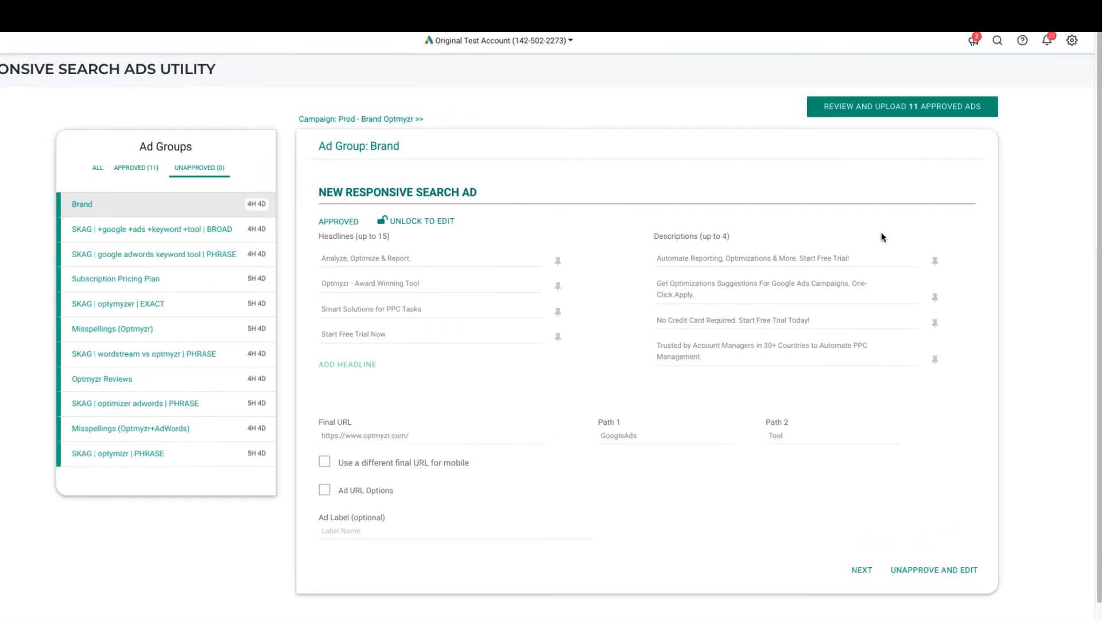
click(902, 106)
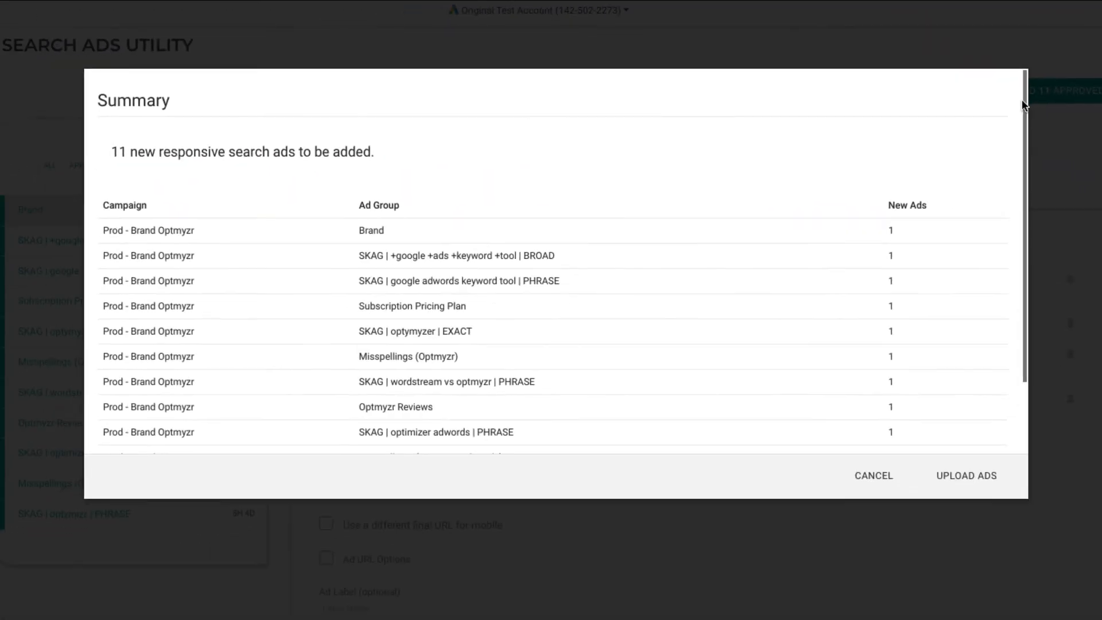